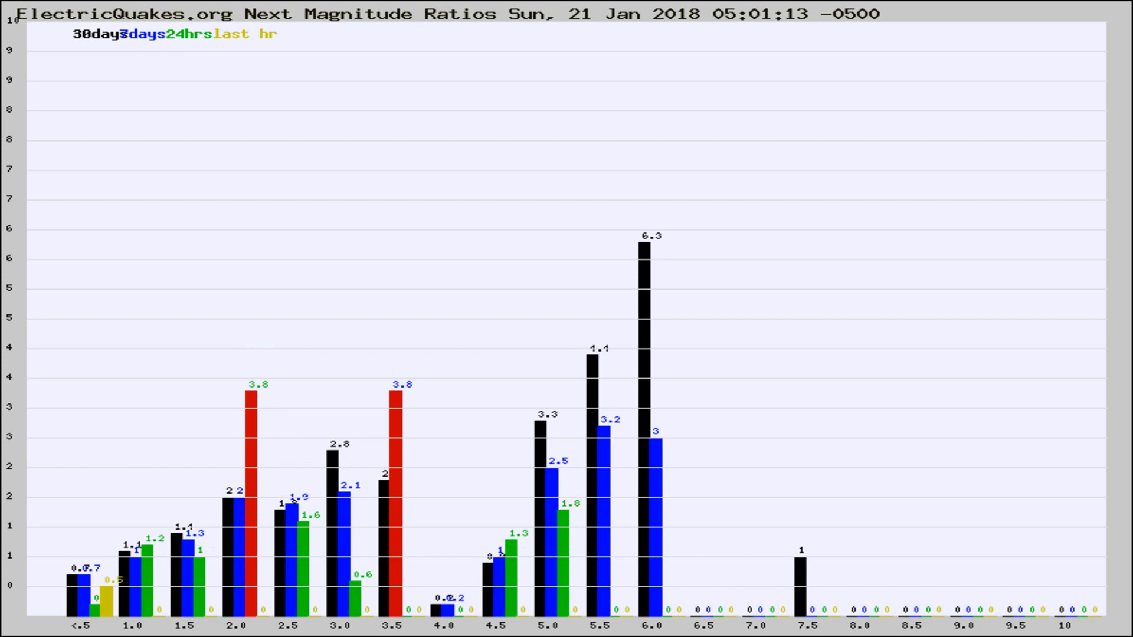
- Load the regional Next Magnitude Ratios chart for 21 Jan 2018 04:09:08
left_click(142, 34)
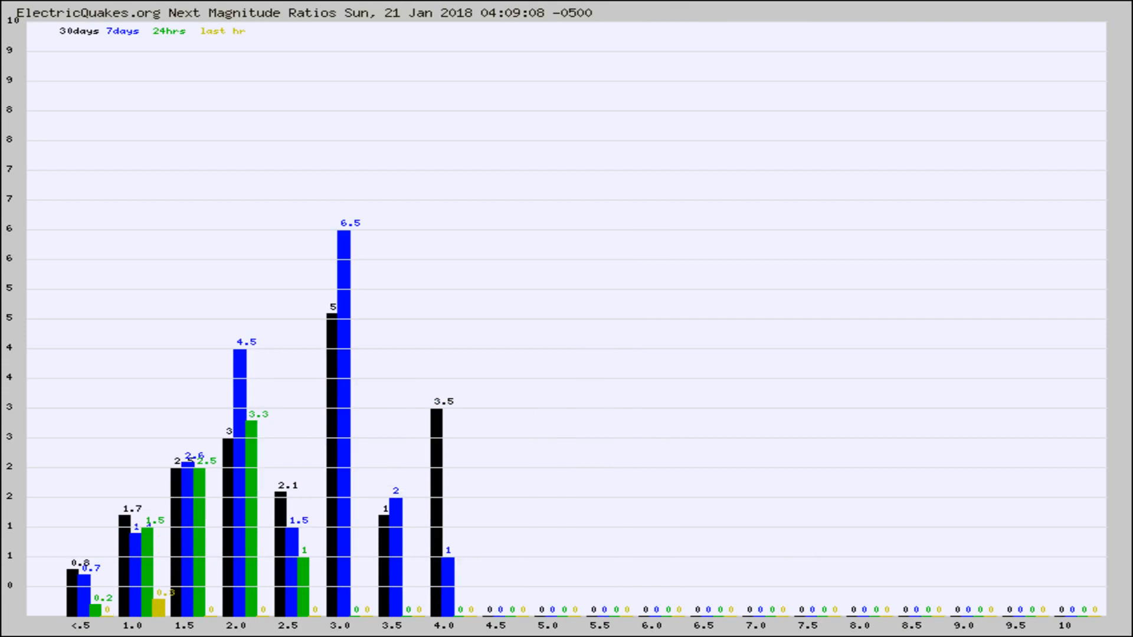